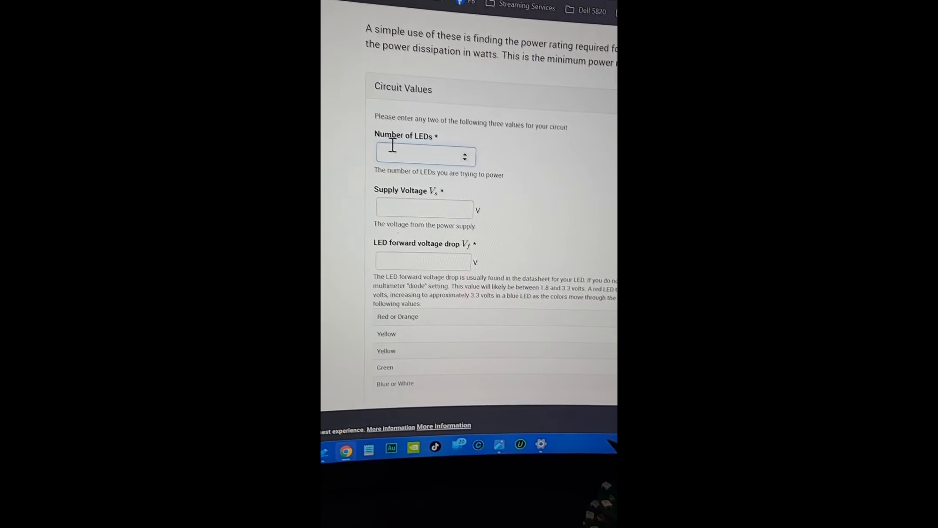
Fill in 1 LED, 5 V supply, 2 V forward drop and 20 mA forward current.
{"action": "type", "text": "1"}
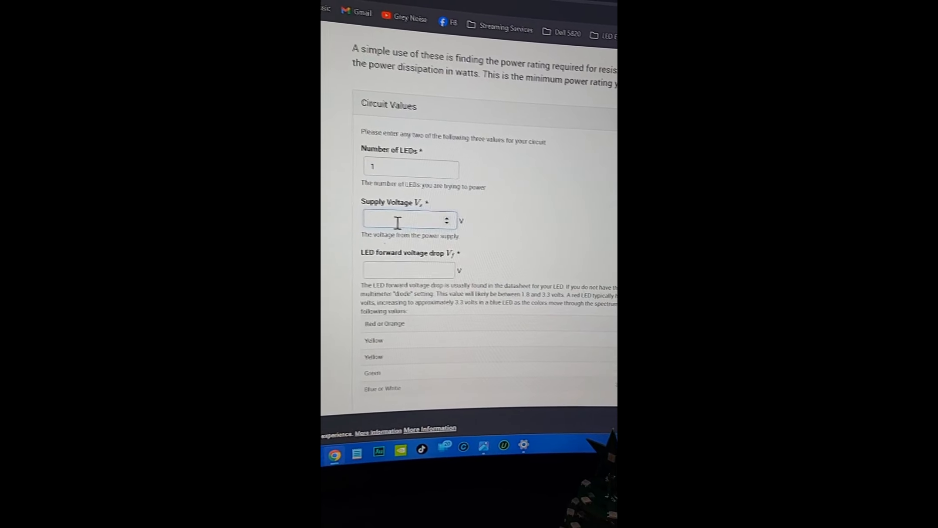
{"action": "type", "text": "5"}
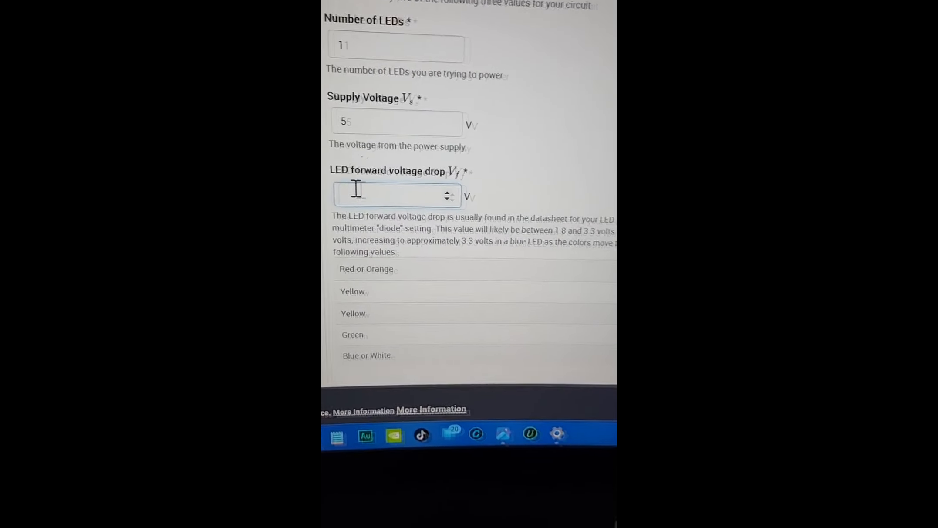
{"action": "type", "text": "2"}
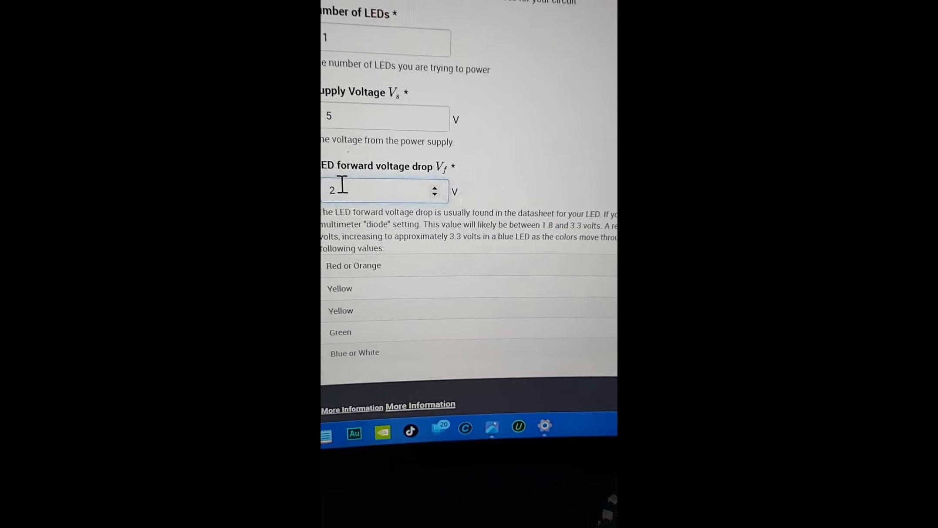
{"action": "scroll", "scroll_direction": "down", "scroll_amount": 3}
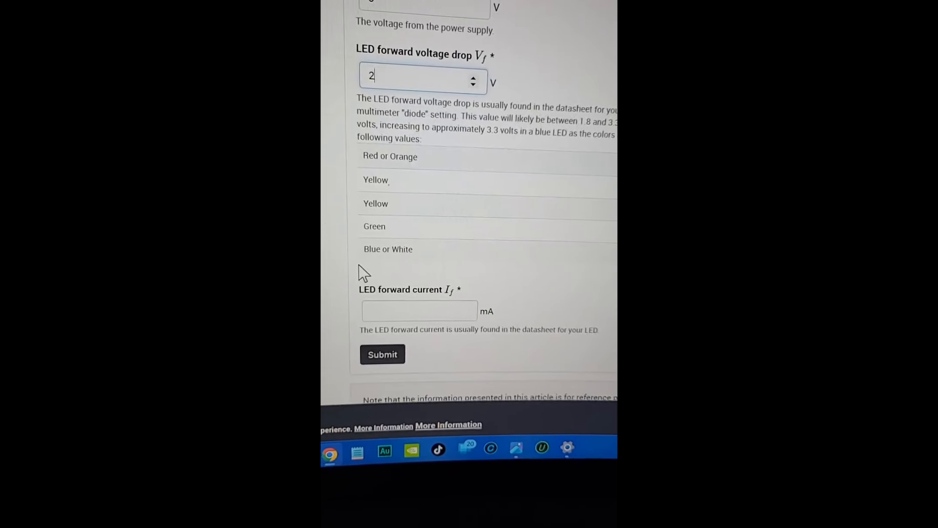
{"action": "left_click", "coordinate": [418, 310]}
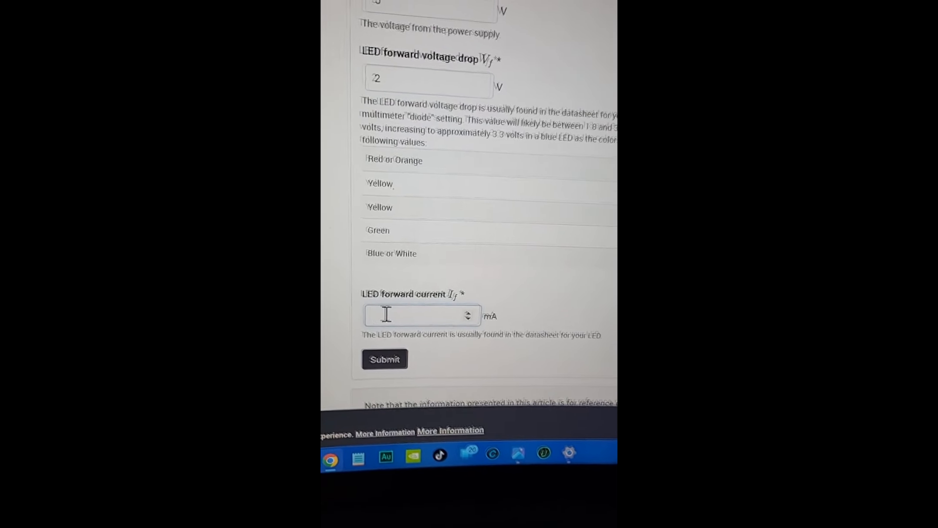
{"action": "type", "text": "20"}
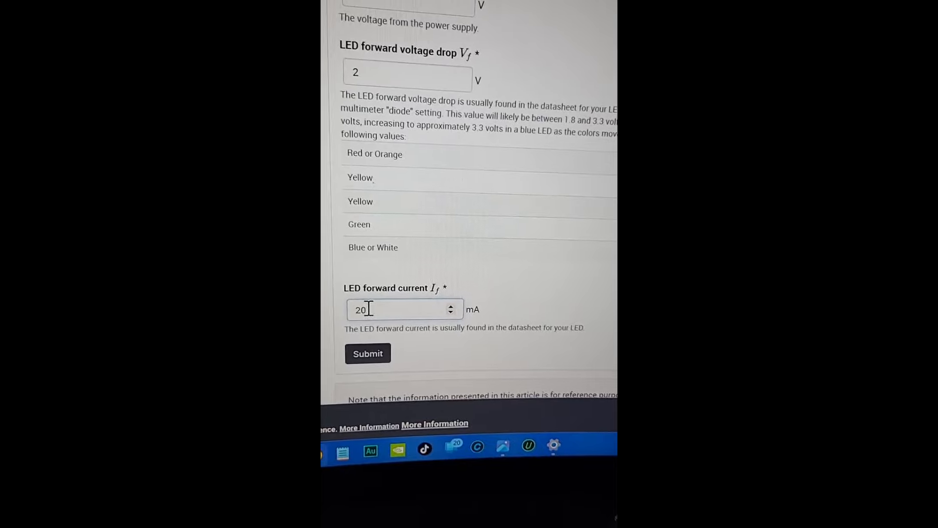
{"action": "scroll", "scroll_direction": "down", "scroll_amount": 3}
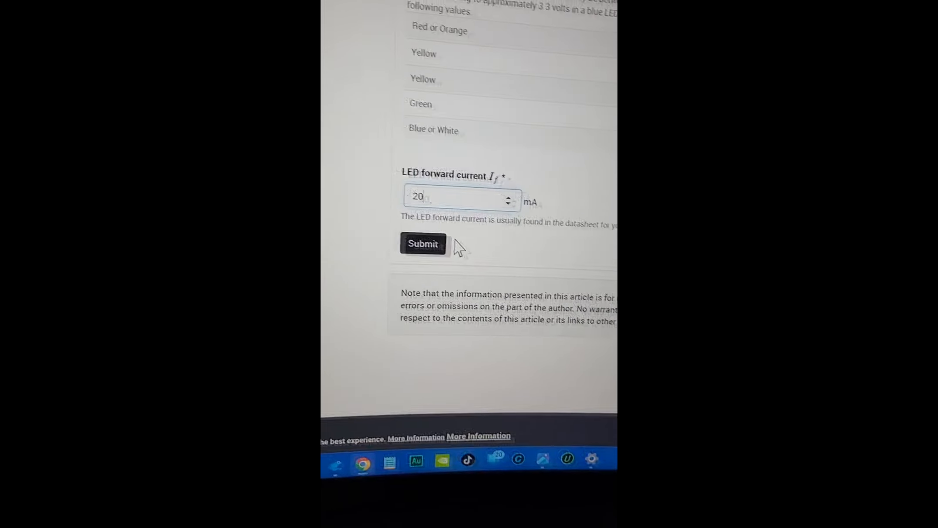
Submit the values to get the 150 Ω resistor, 40 mW, 1/8 watt result.
{"action": "left_click", "coordinate": [422, 244]}
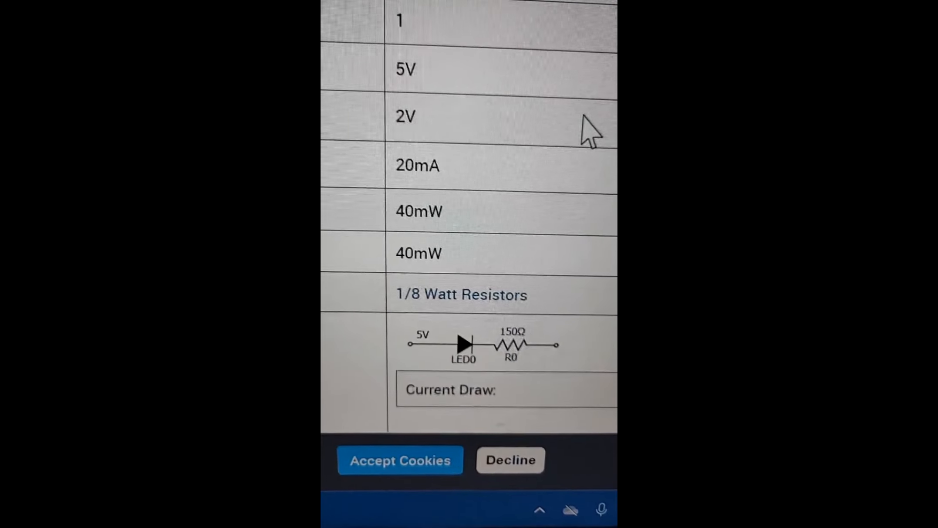
{"action": "scroll", "scroll_direction": "down", "scroll_amount": 3}
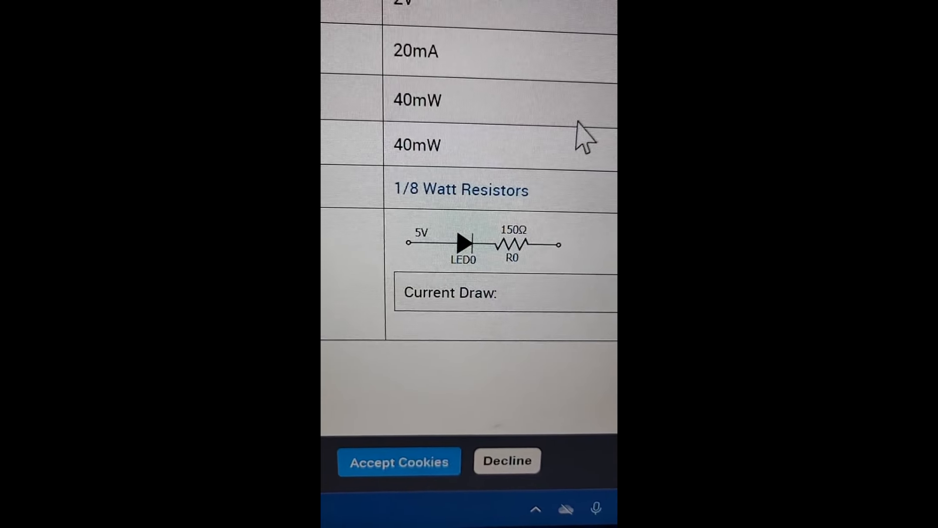